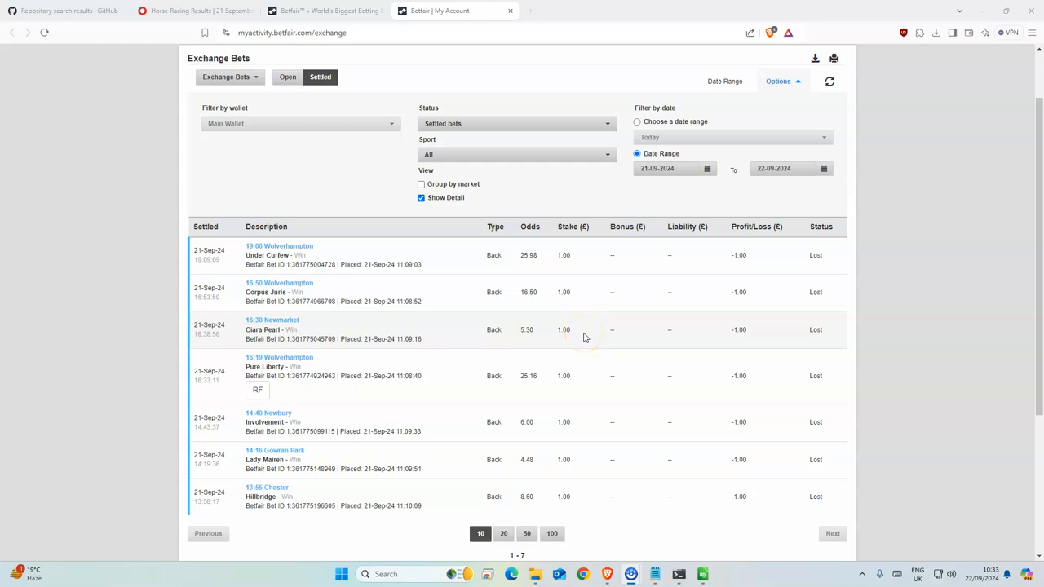
{"action": "mouse_move", "coordinate": [543, 330]}
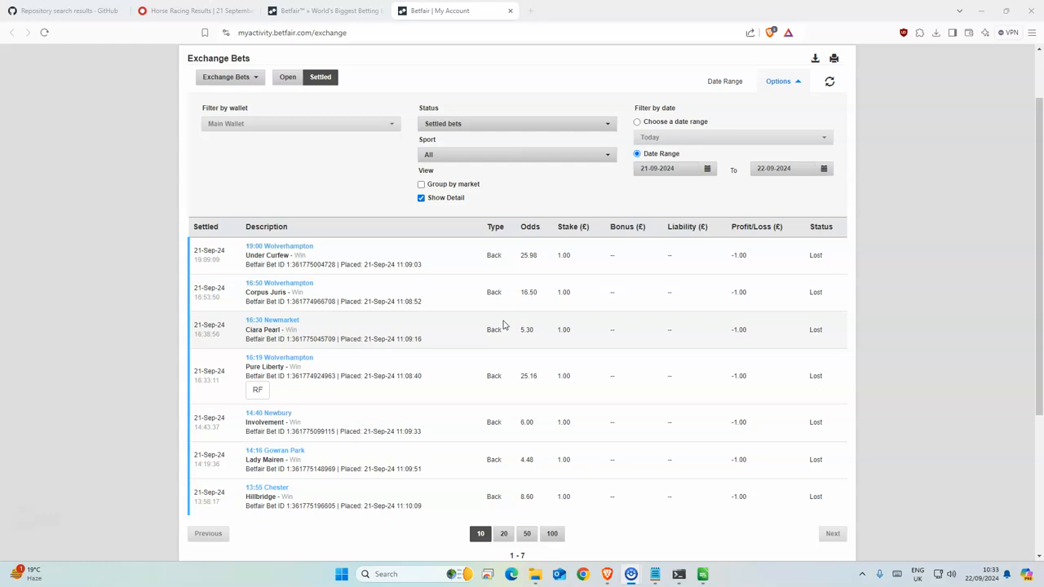
{"action": "mouse_move", "coordinate": [459, 421]}
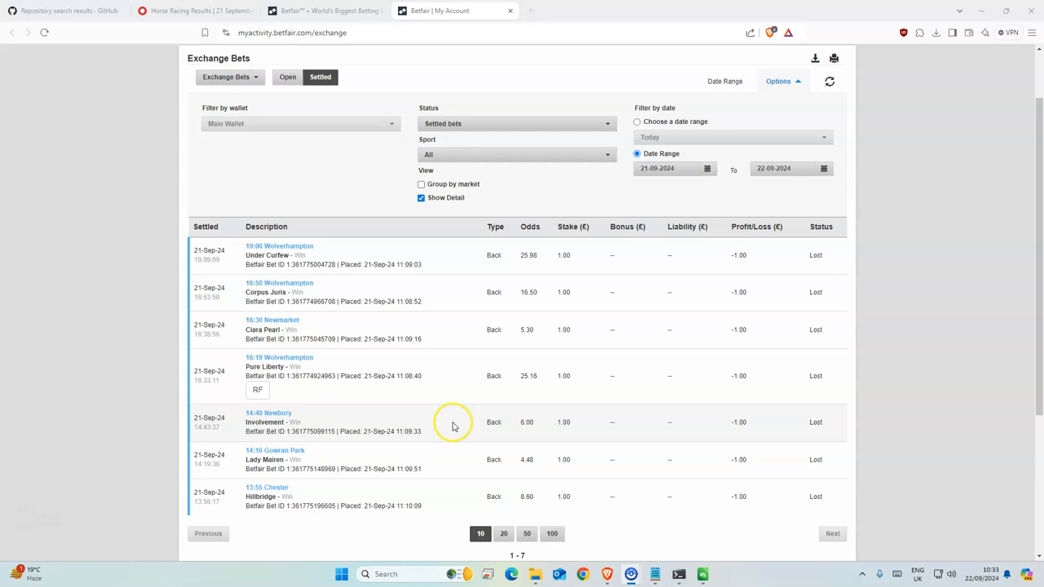
{"action": "mouse_move", "coordinate": [454, 436]}
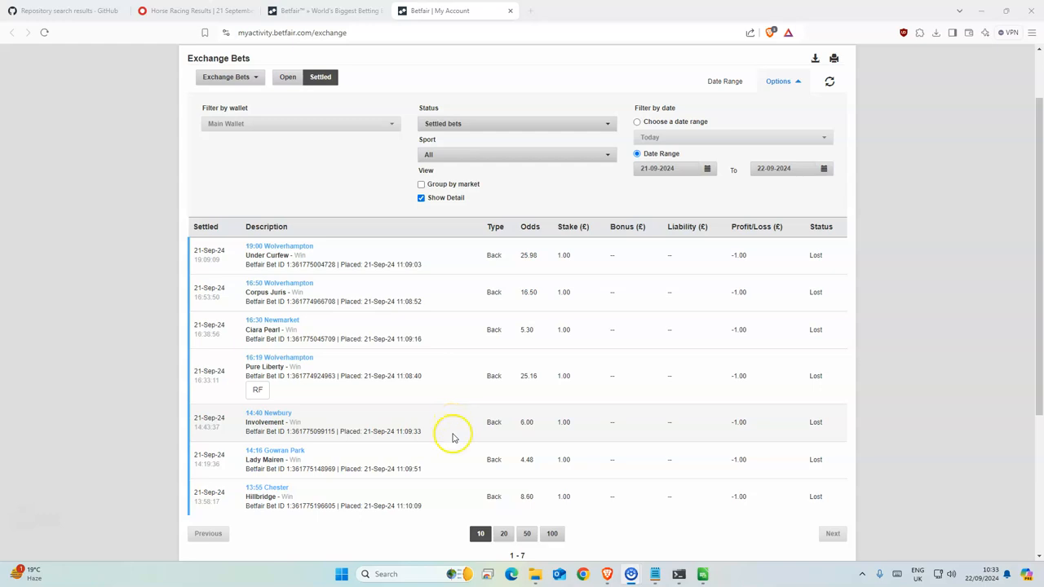
{"action": "mouse_move", "coordinate": [483, 362]}
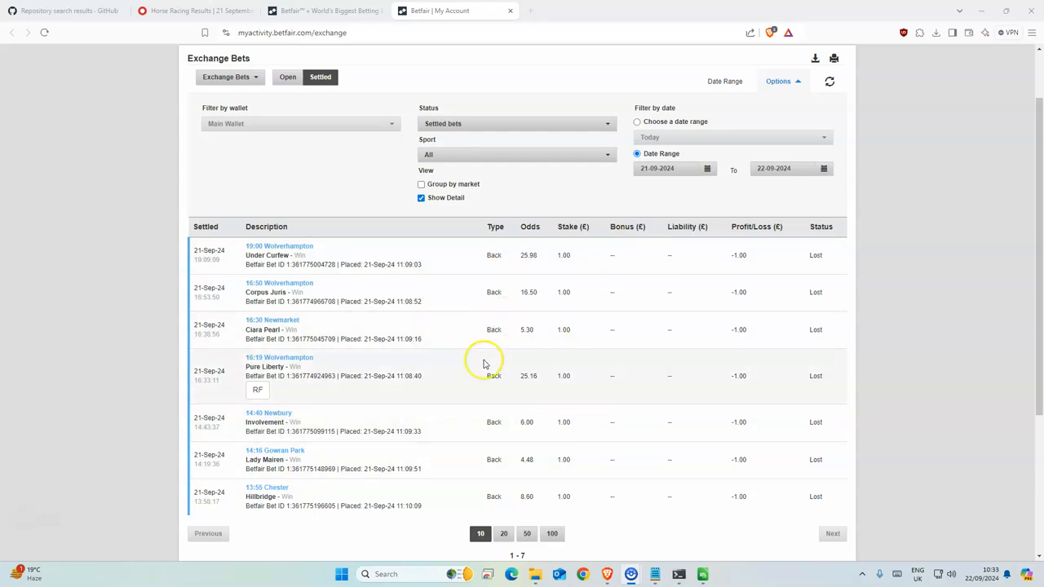
{"action": "mouse_move", "coordinate": [383, 487]}
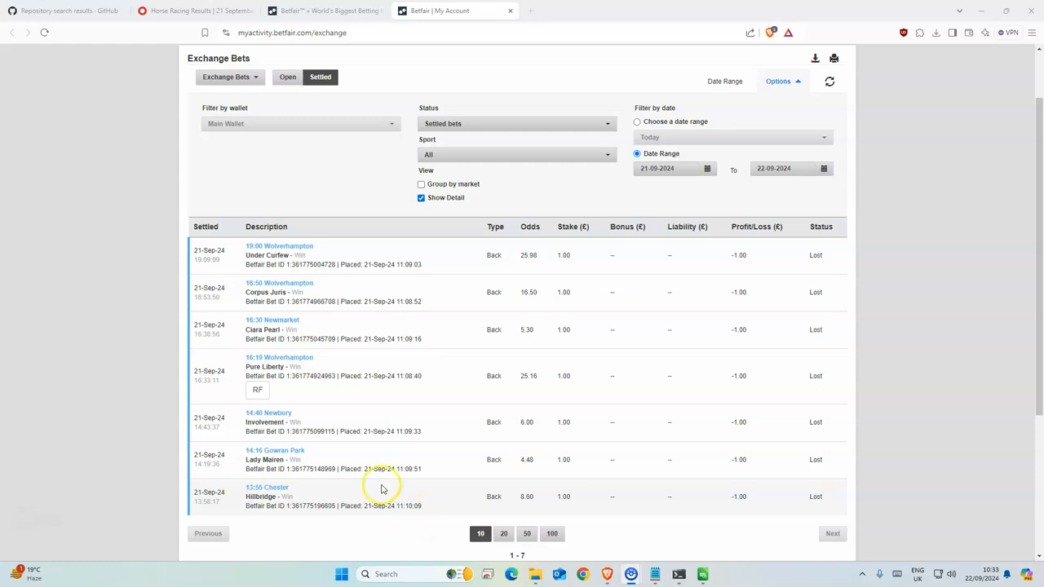
{"action": "mouse_move", "coordinate": [365, 263]}
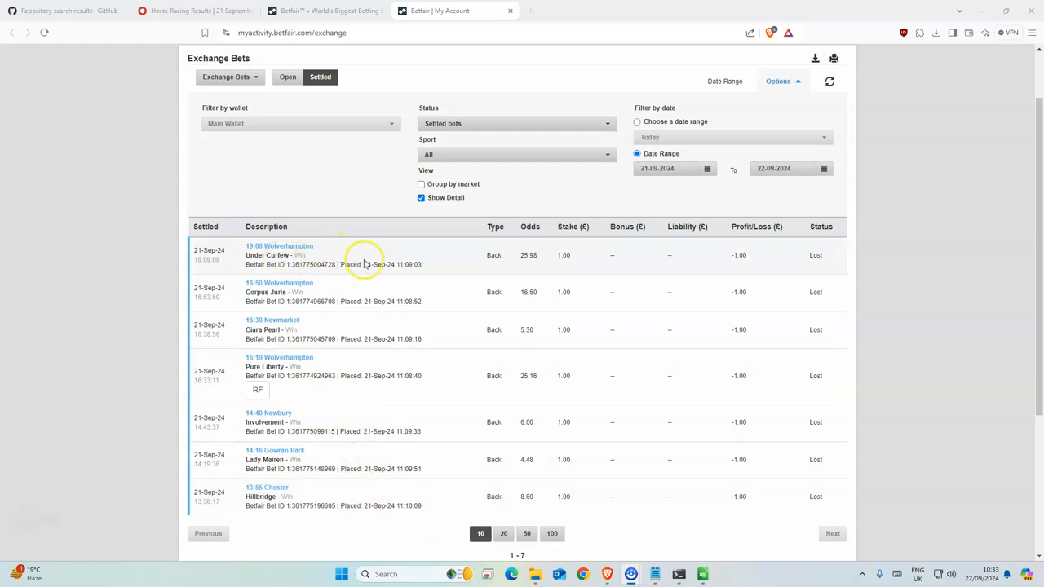
{"action": "mouse_move", "coordinate": [563, 255]}
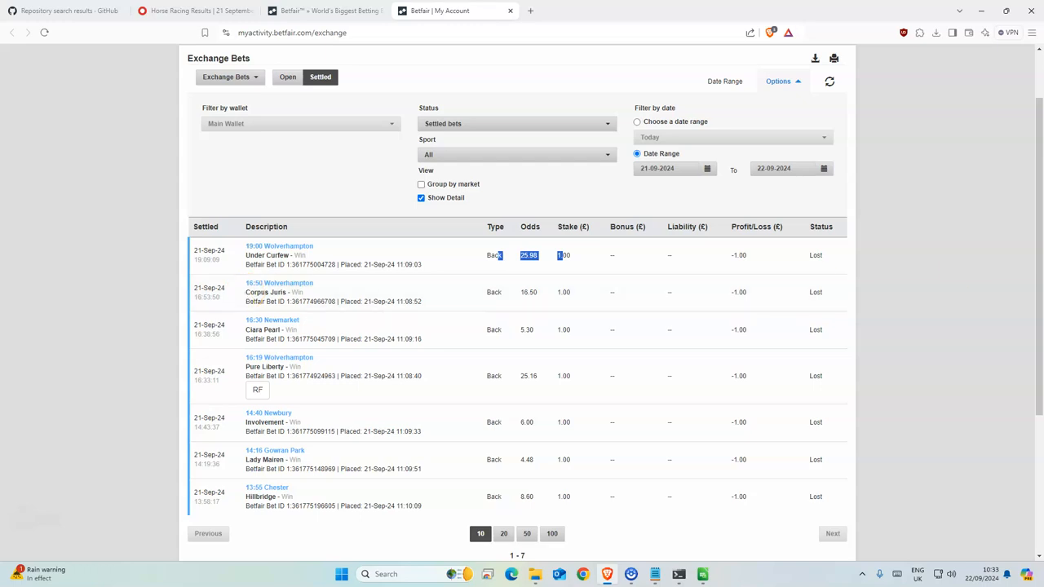
{"action": "mouse_move", "coordinate": [389, 392]}
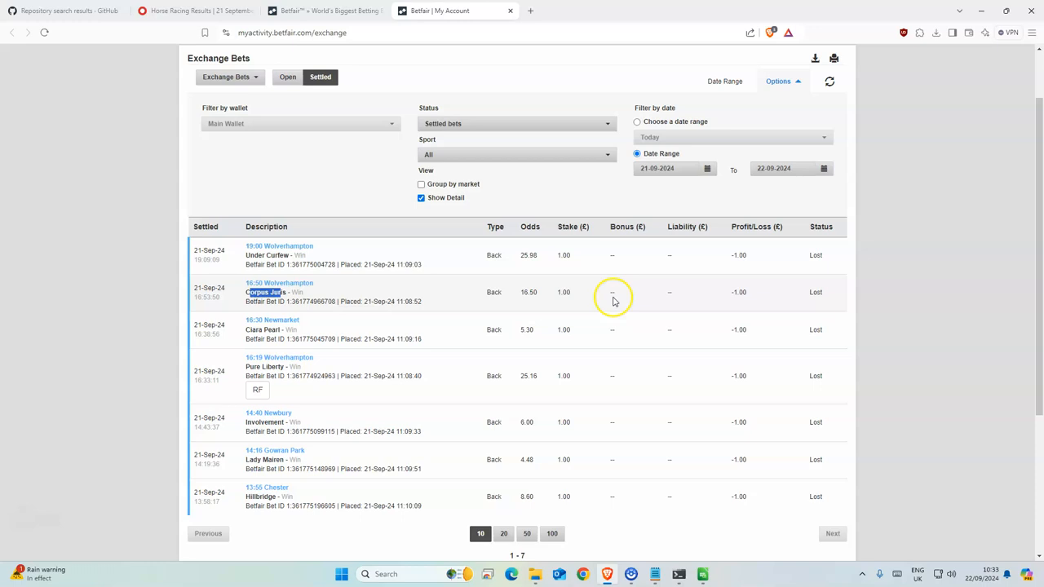
{"action": "mouse_move", "coordinate": [563, 291]}
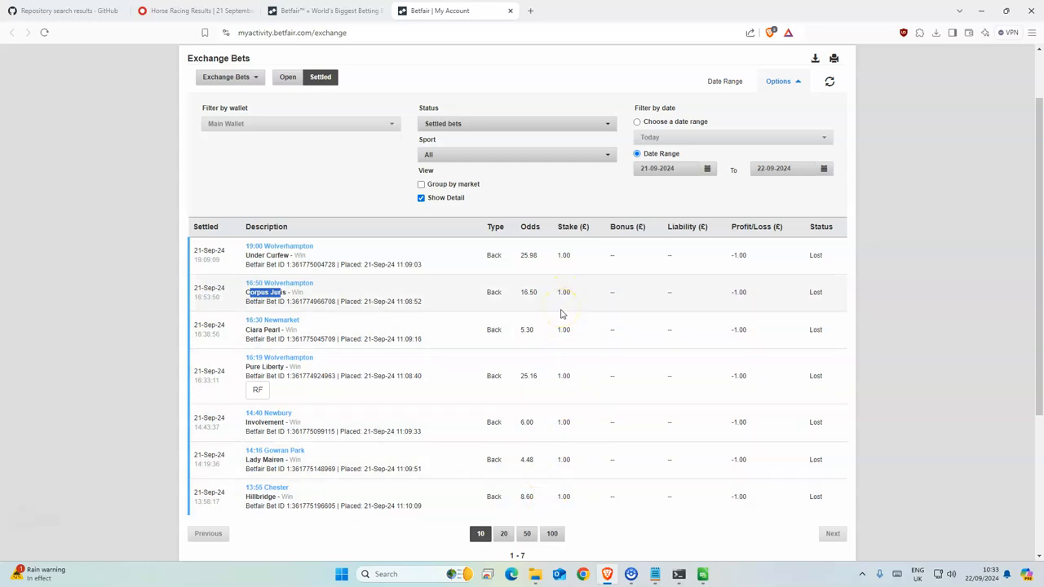
{"action": "mouse_move", "coordinate": [391, 314]}
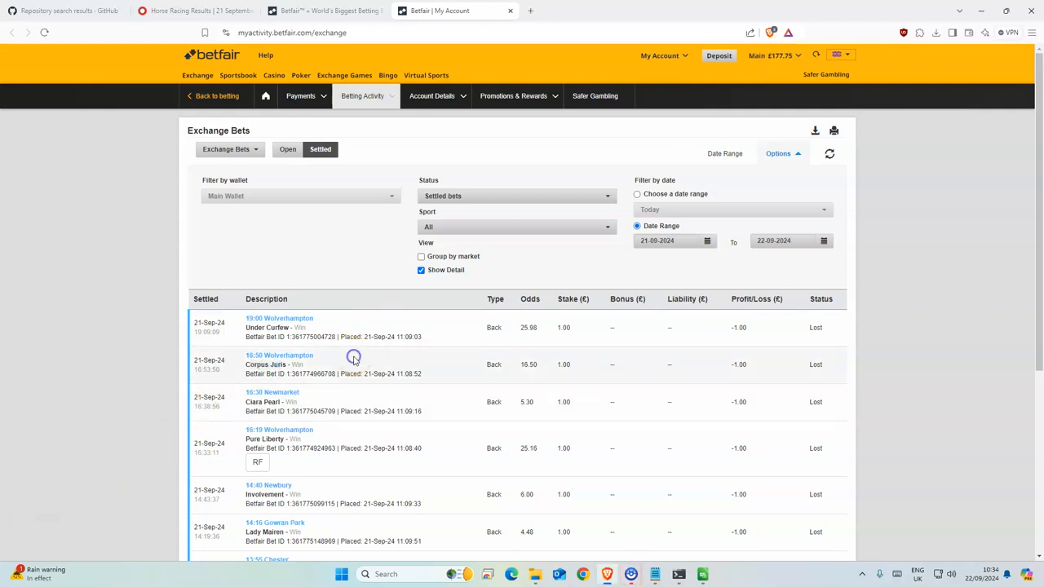
{"action": "mouse_move", "coordinate": [772, 134]}
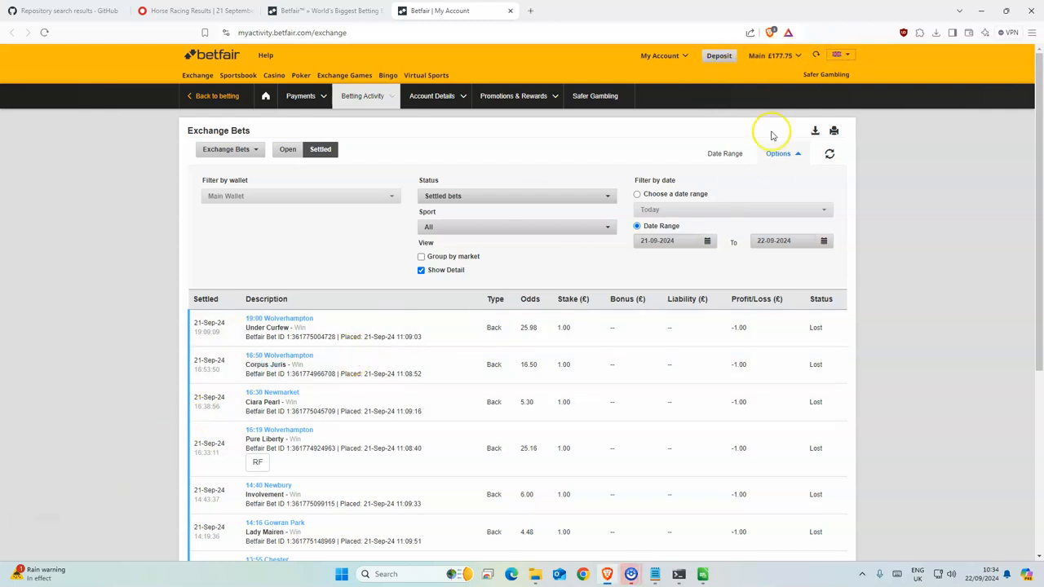
{"action": "mouse_move", "coordinate": [762, 110]}
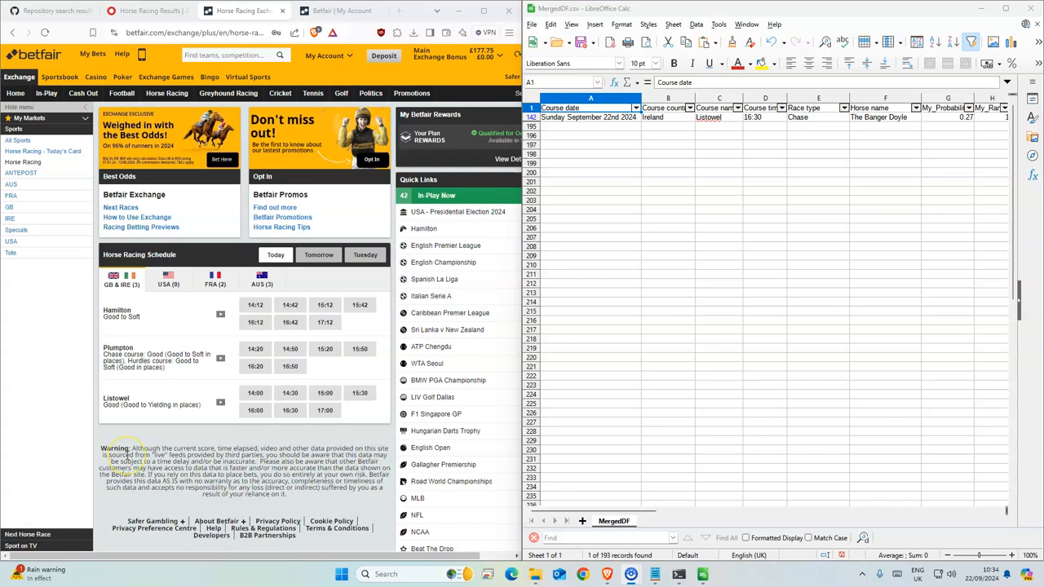
{"action": "mouse_move", "coordinate": [732, 180]}
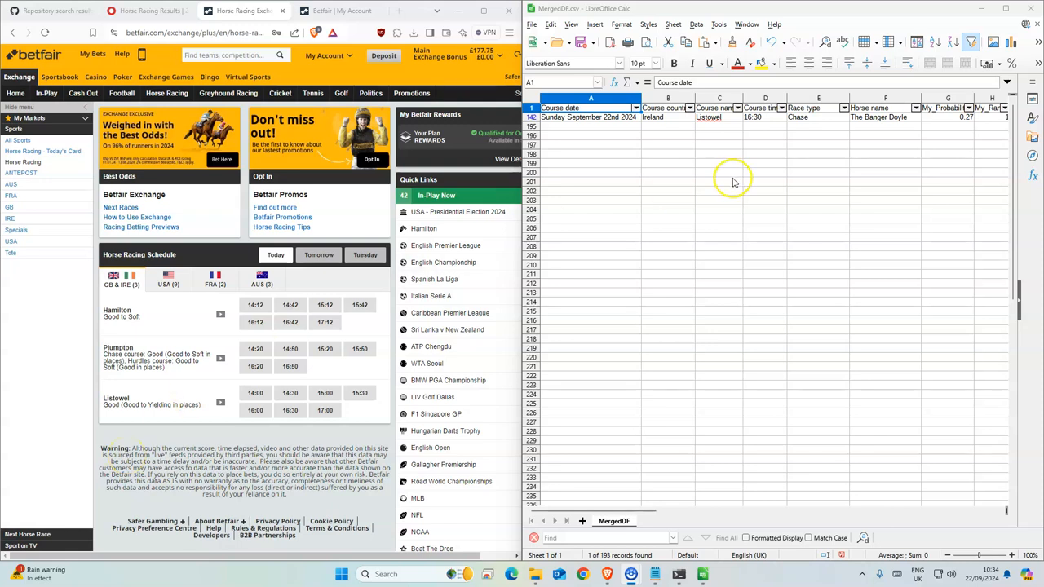
Select The Banger Doyle's row in Calc and open the 16:30 Listowel win market
{"action": "left_click", "coordinate": [885, 117]}
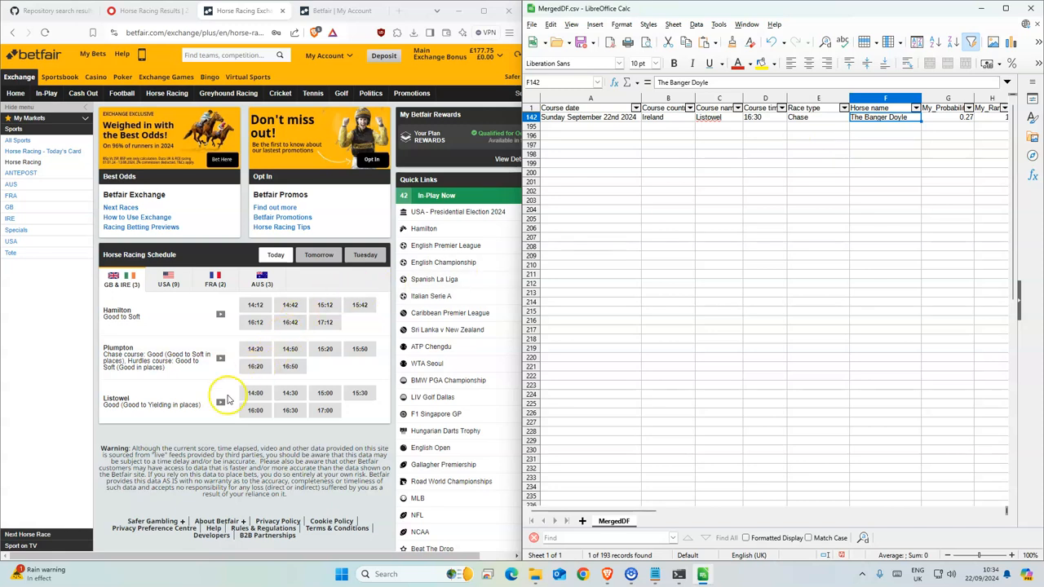
{"action": "left_click", "coordinate": [254, 393]}
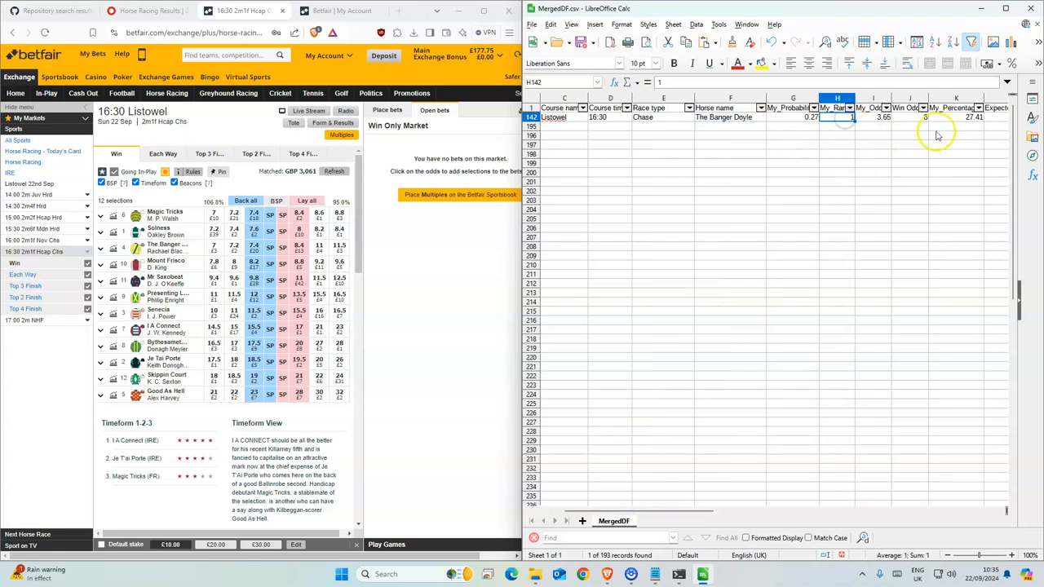
{"action": "mouse_move", "coordinate": [691, 503]}
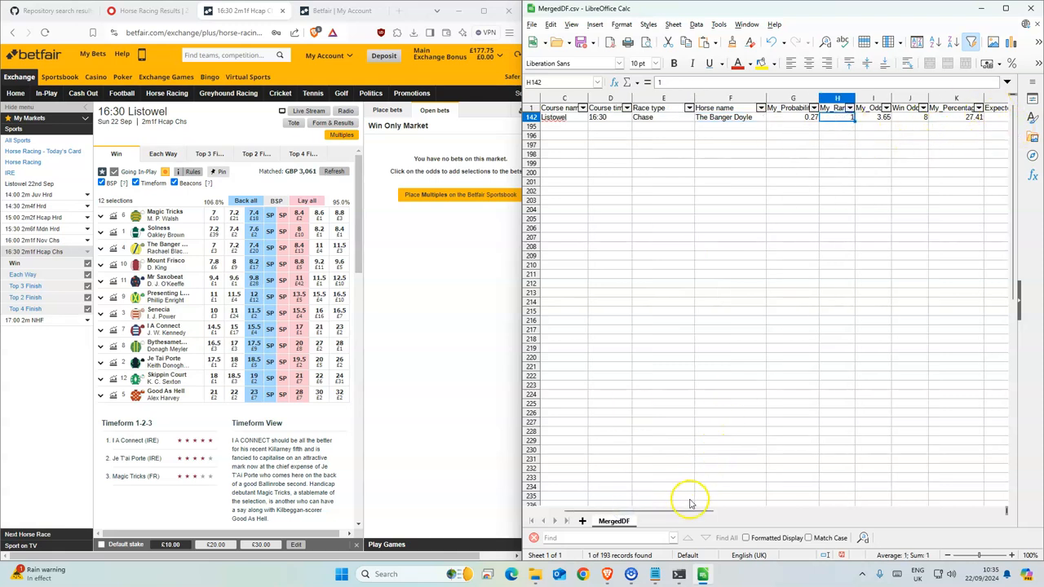
{"action": "left_click_drag", "start_coordinate": [688, 511], "coordinate": [681, 511]}
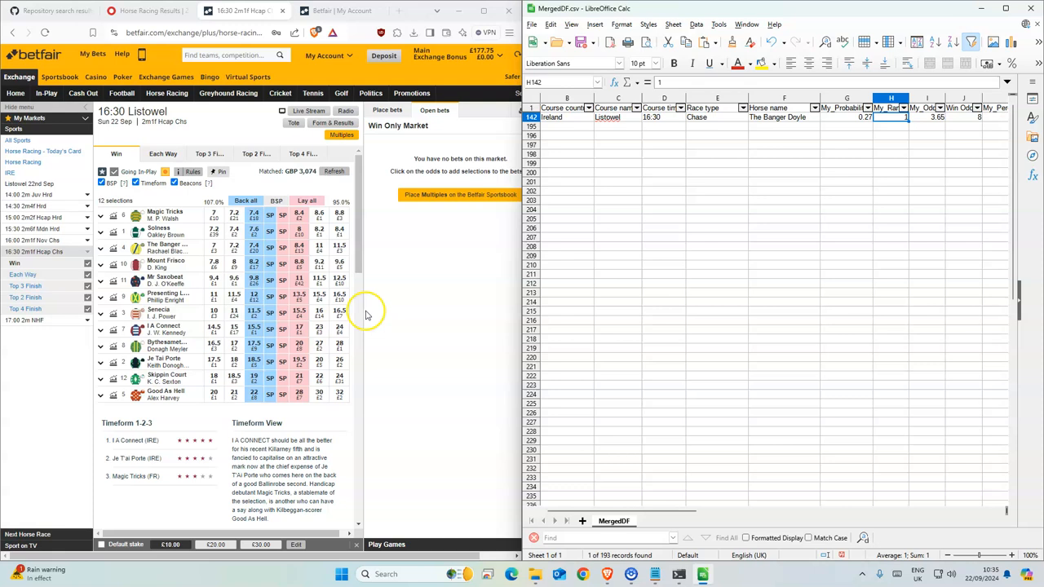
{"action": "mouse_move", "coordinate": [503, 255]}
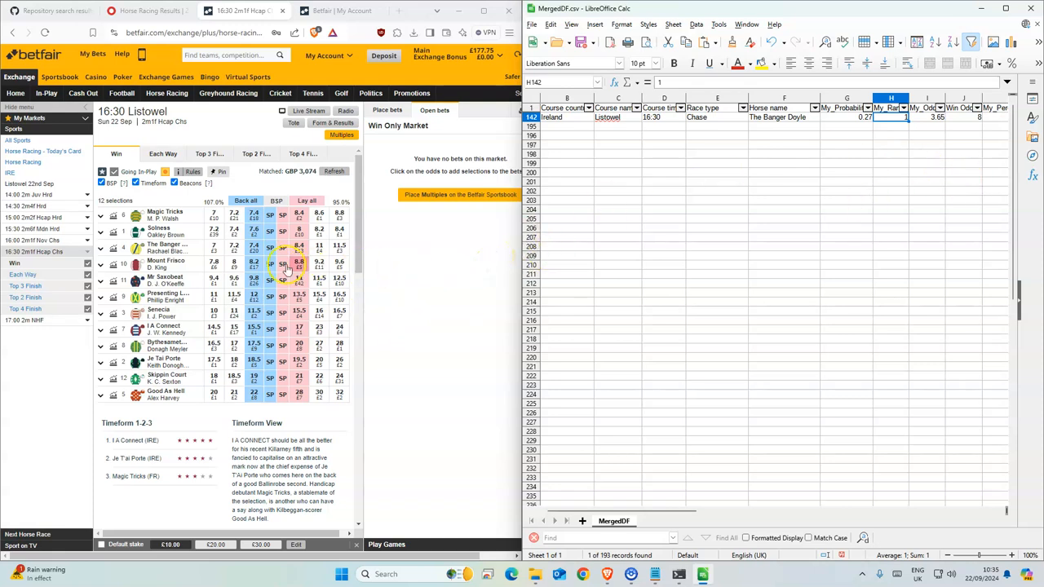
Back The Banger Doyle for £2 at odds 8, taking SP if unmatched in-play
{"action": "left_click", "coordinate": [253, 247]}
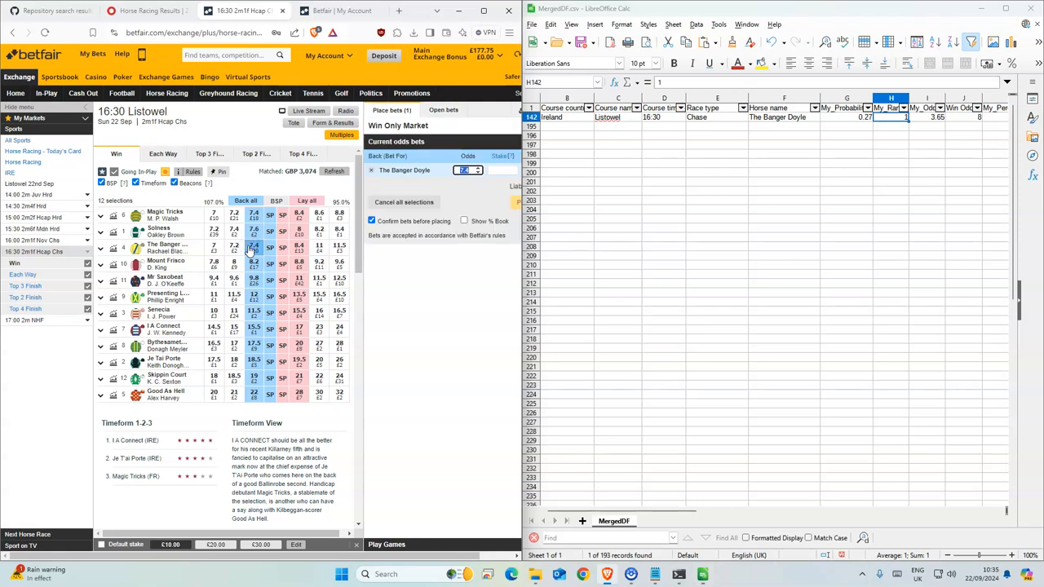
{"action": "mouse_move", "coordinate": [476, 187]}
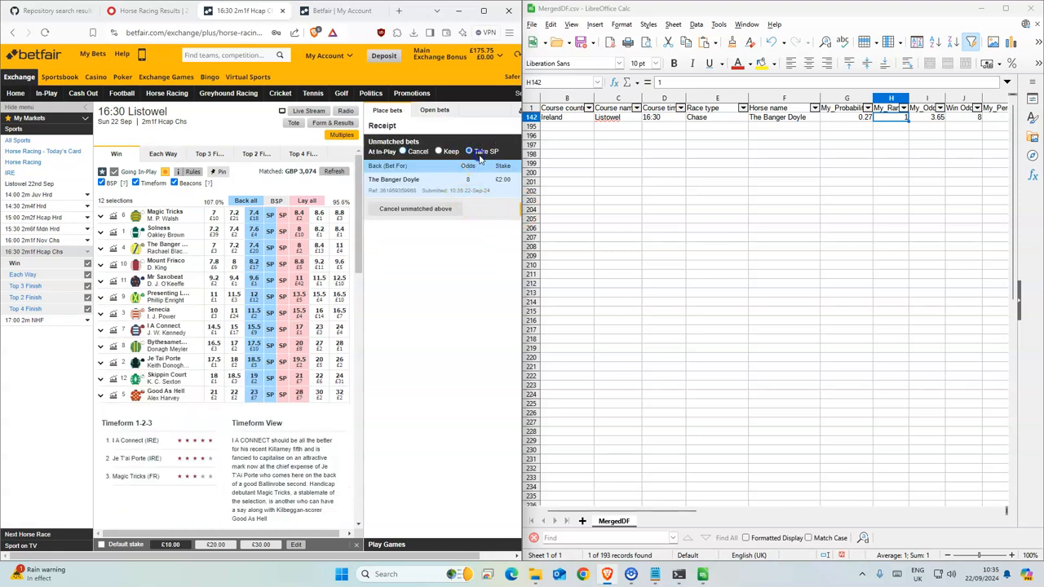
{"action": "left_click", "coordinate": [470, 151]}
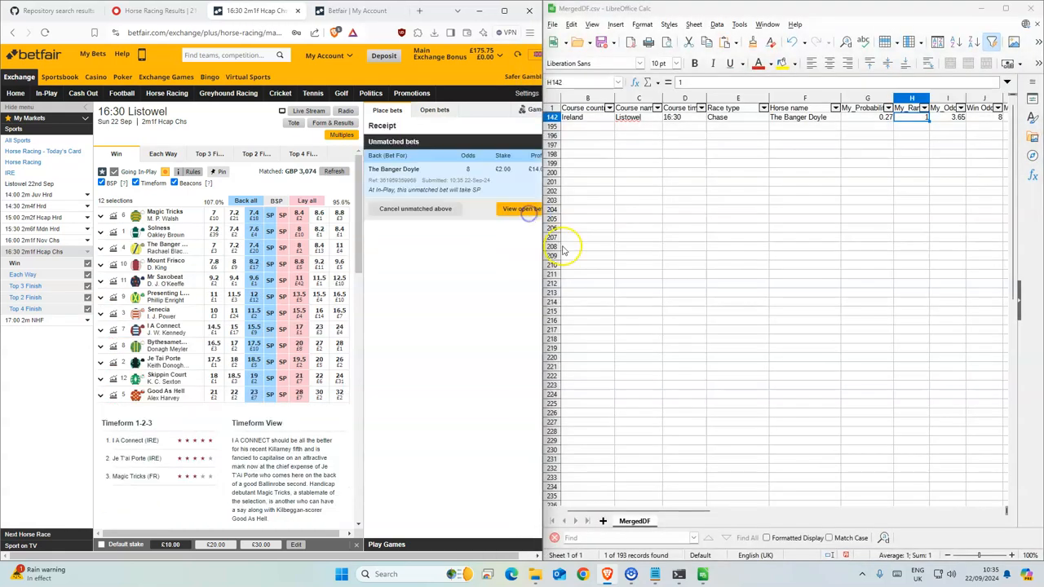
{"action": "left_click", "coordinate": [805, 247]}
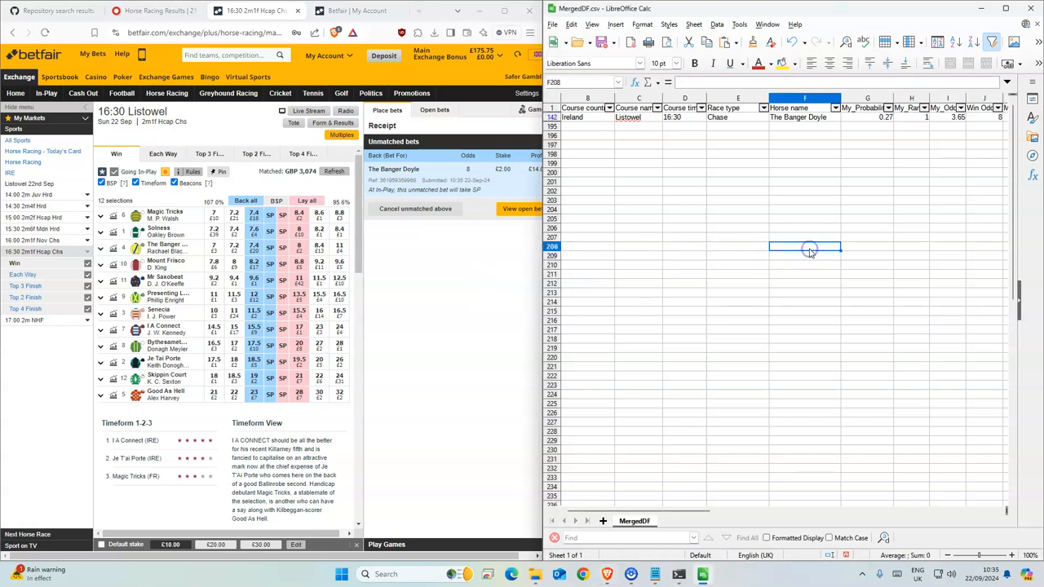